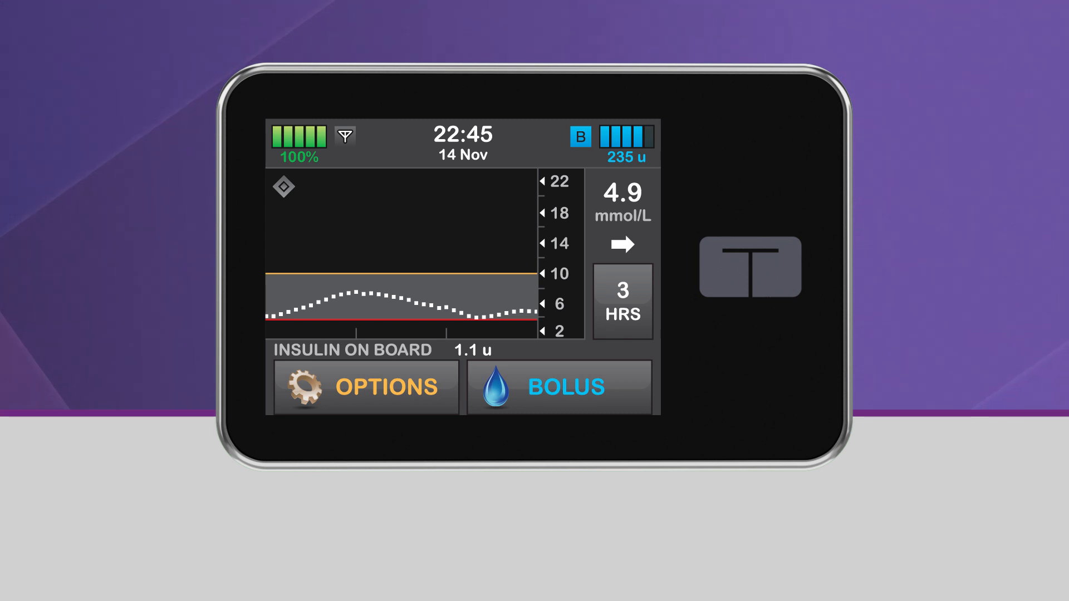
# Start the Sleep activity from Options so sleep mode shows on the home screen
pyautogui.click(365, 387)
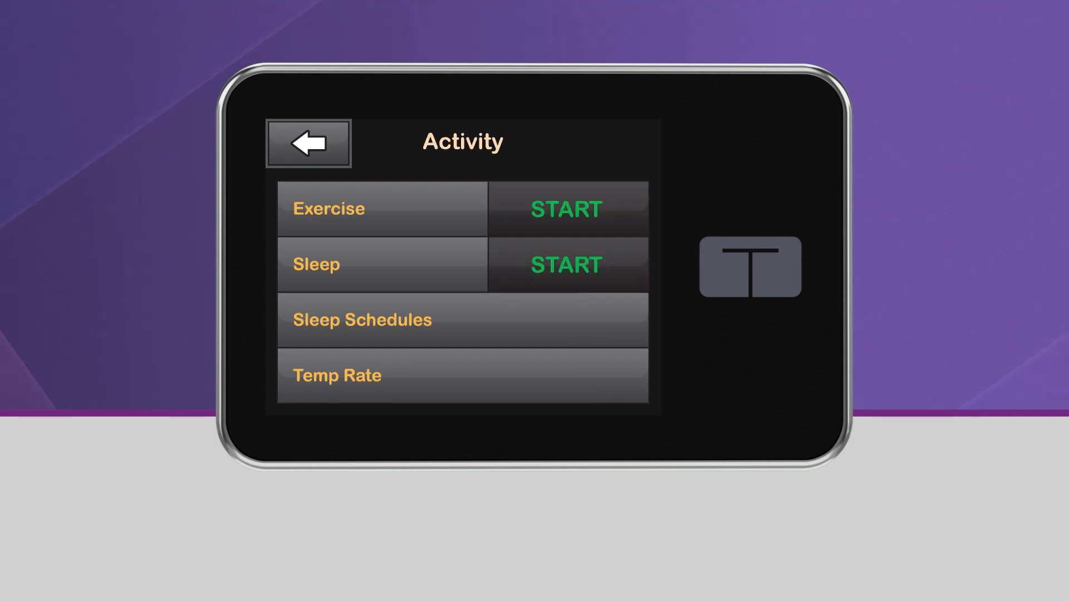
pyautogui.click(565, 265)
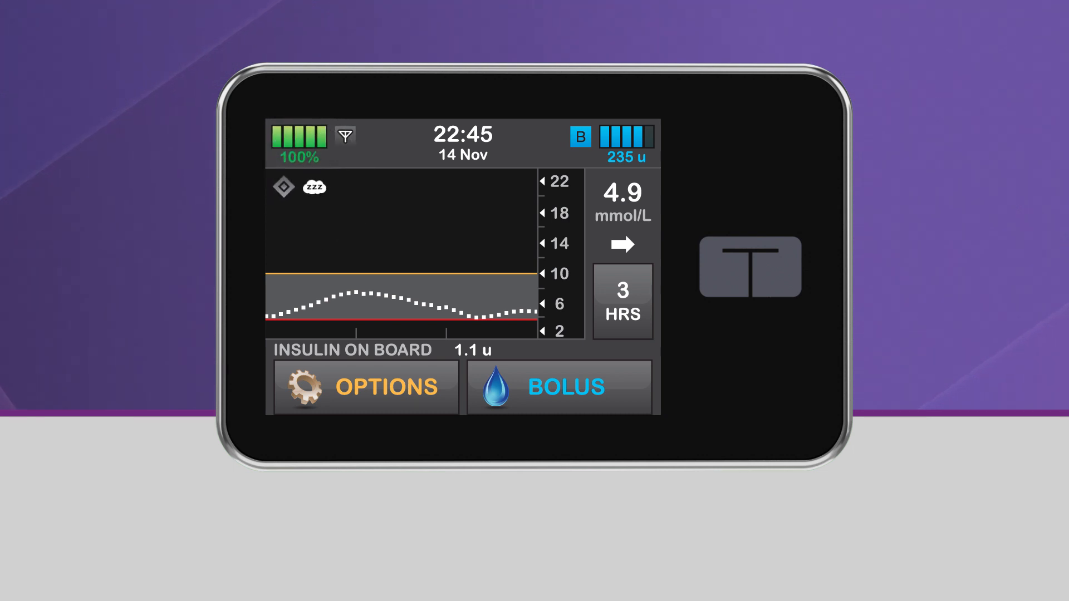
# Stop the running Sleep activity from Options > Activity
pyautogui.click(366, 387)
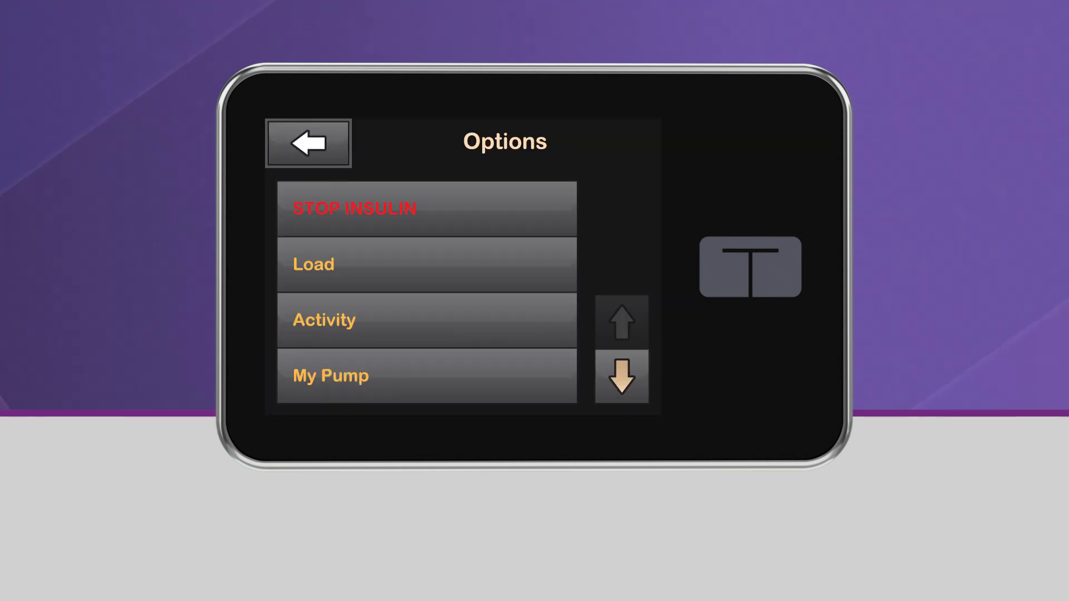
pyautogui.click(323, 319)
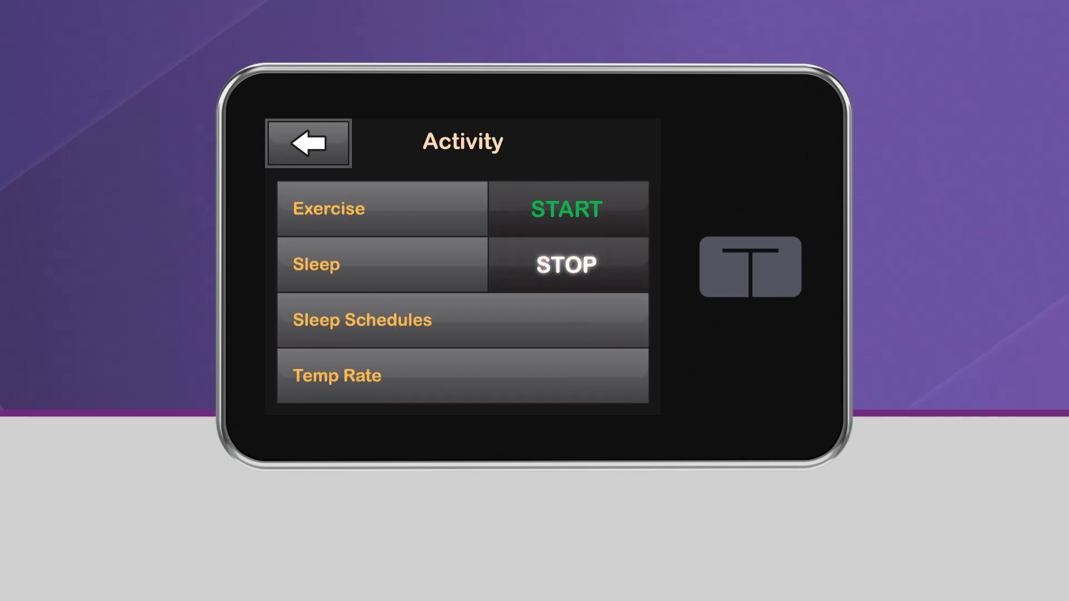
pyautogui.click(307, 143)
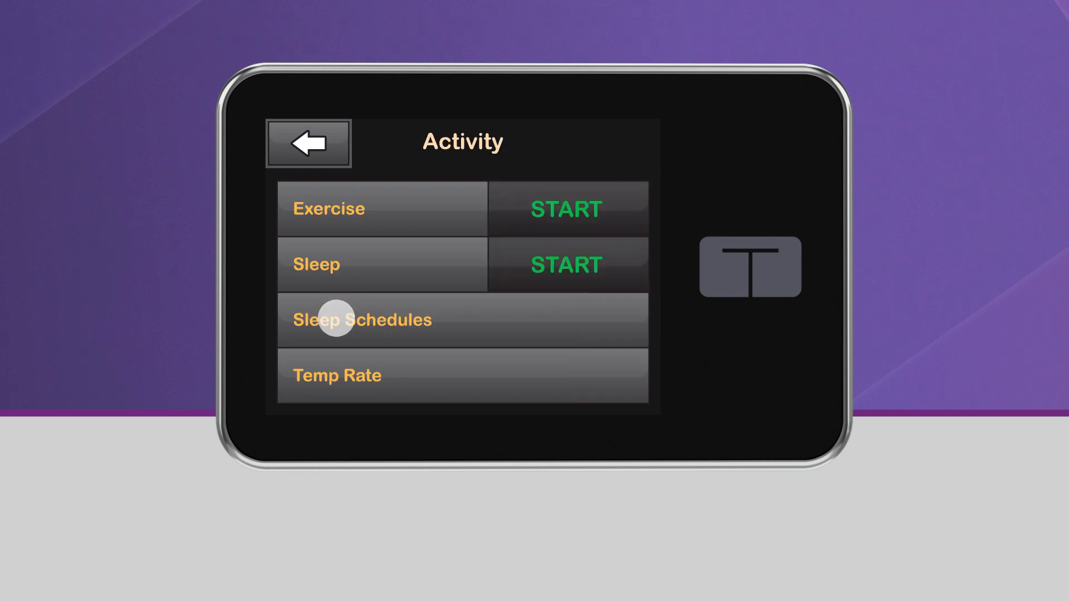
# Add Monday to Sleep Schedule 1's days so it covers Monday, Tuesday and Wednesday
pyautogui.click(362, 320)
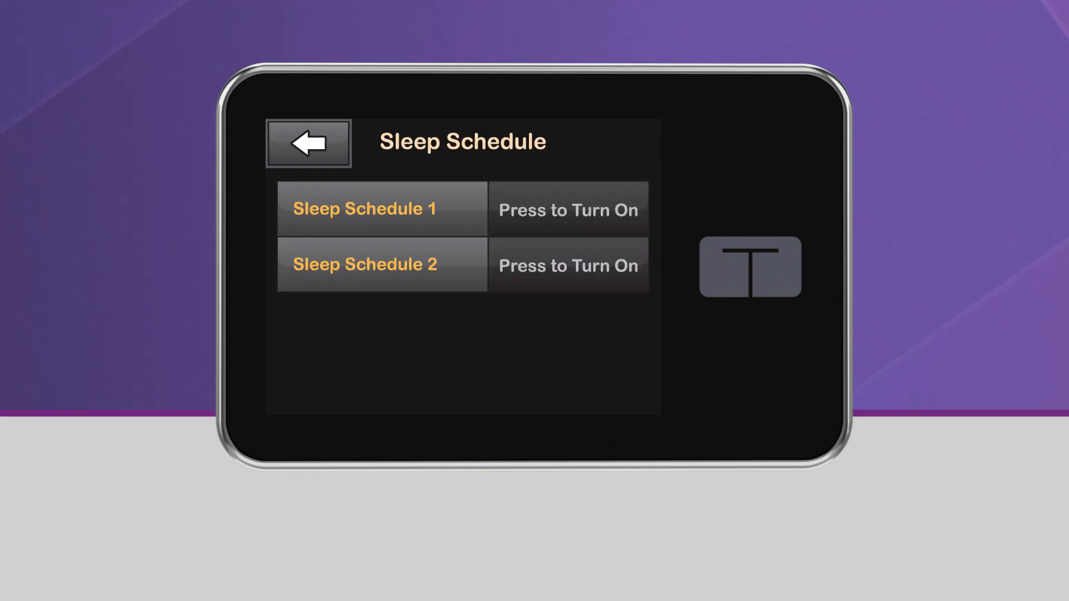
pyautogui.click(381, 208)
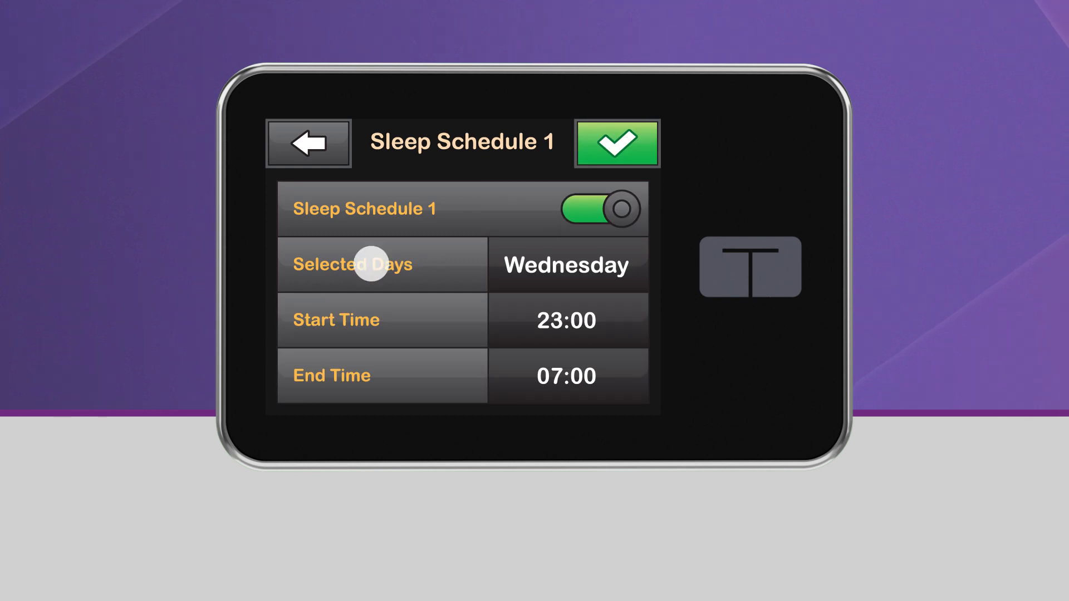
pyautogui.click(382, 265)
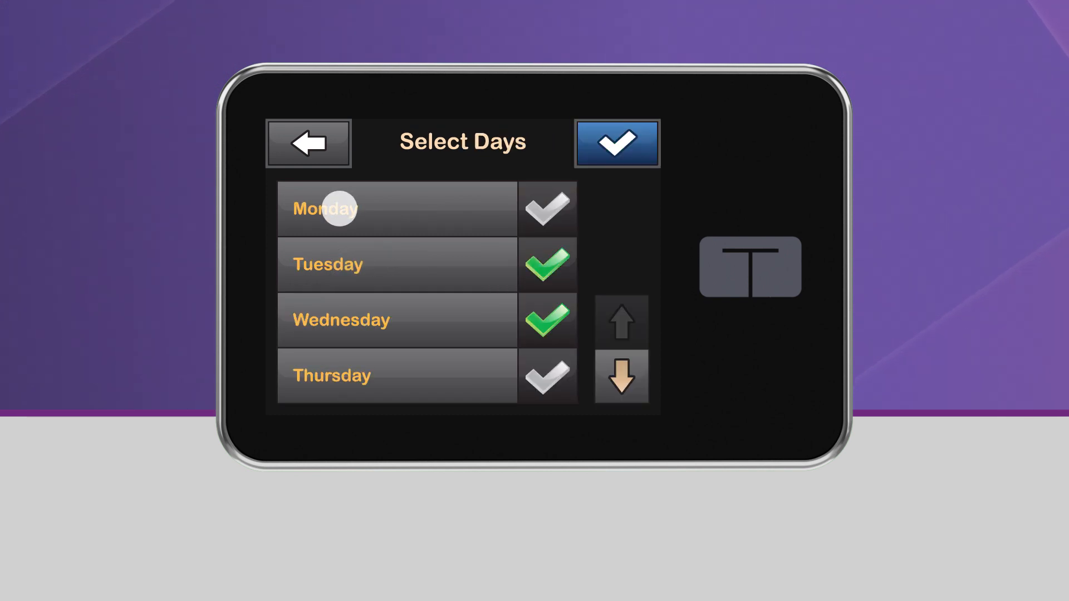
pyautogui.click(616, 143)
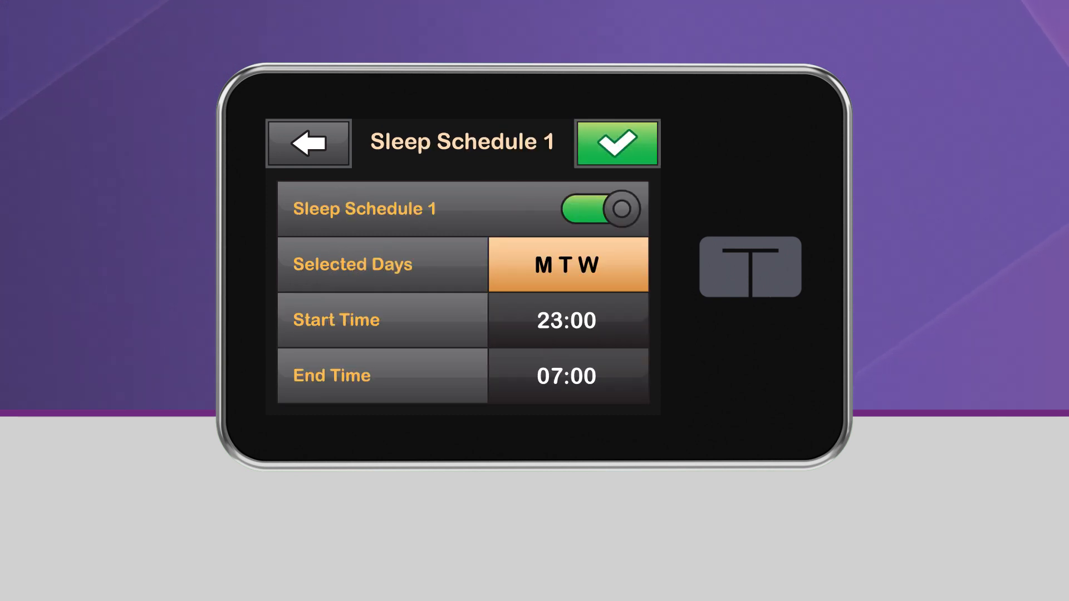
pyautogui.click(345, 320)
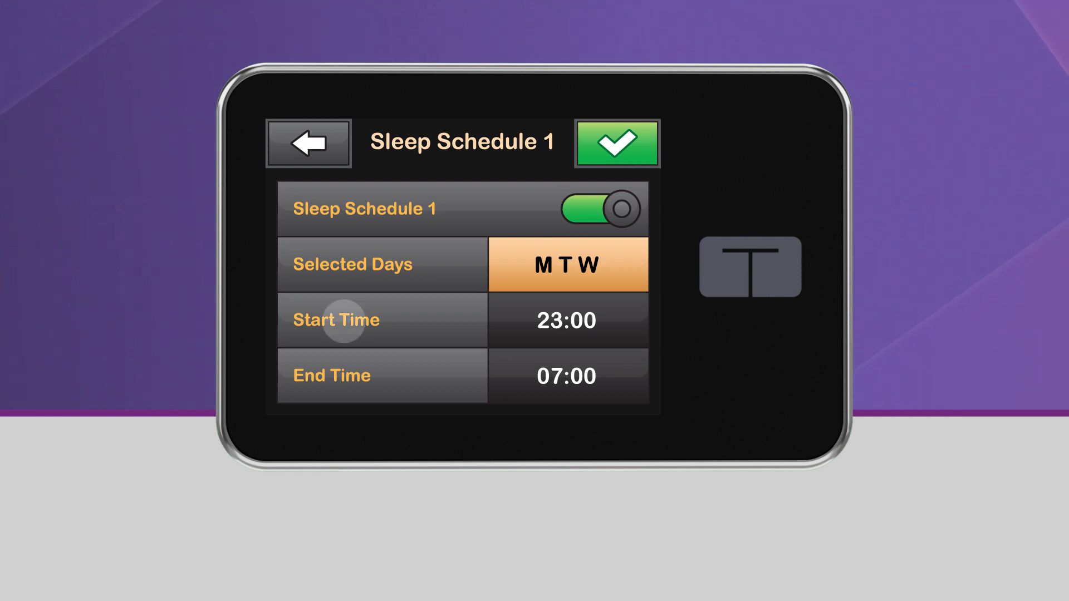
# Set Sleep Schedule 1 to start at 22:00 and end at 06:00, then save it
pyautogui.click(566, 320)
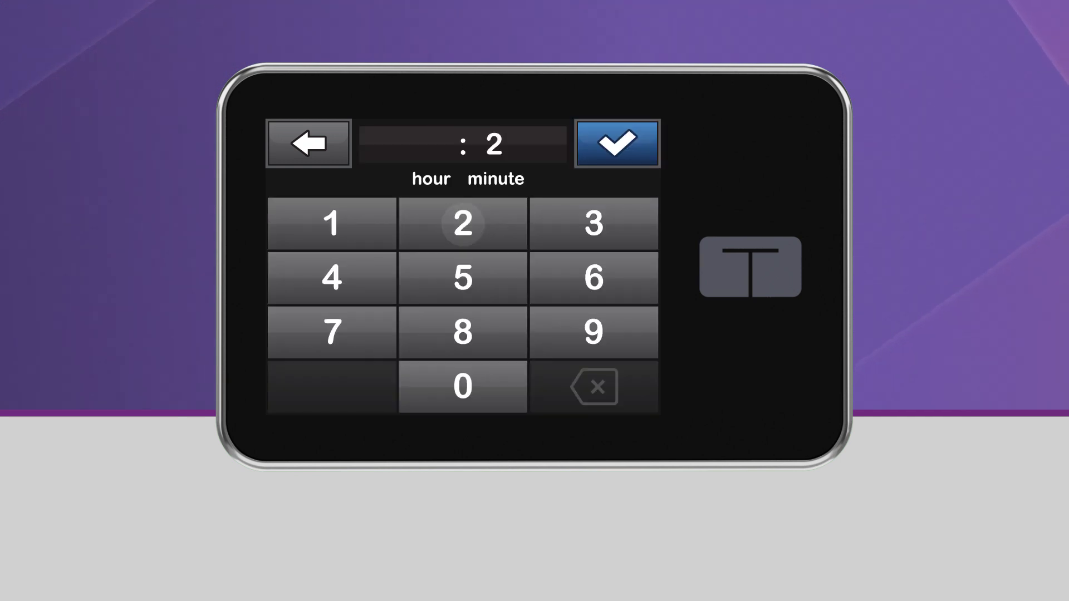
pyautogui.click(463, 385)
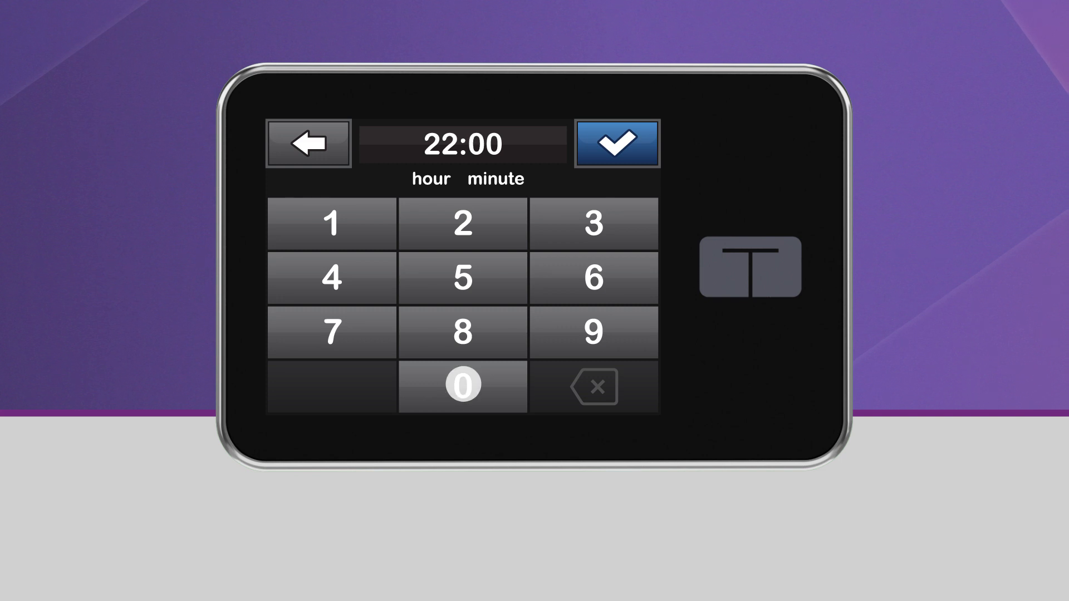
pyautogui.click(616, 142)
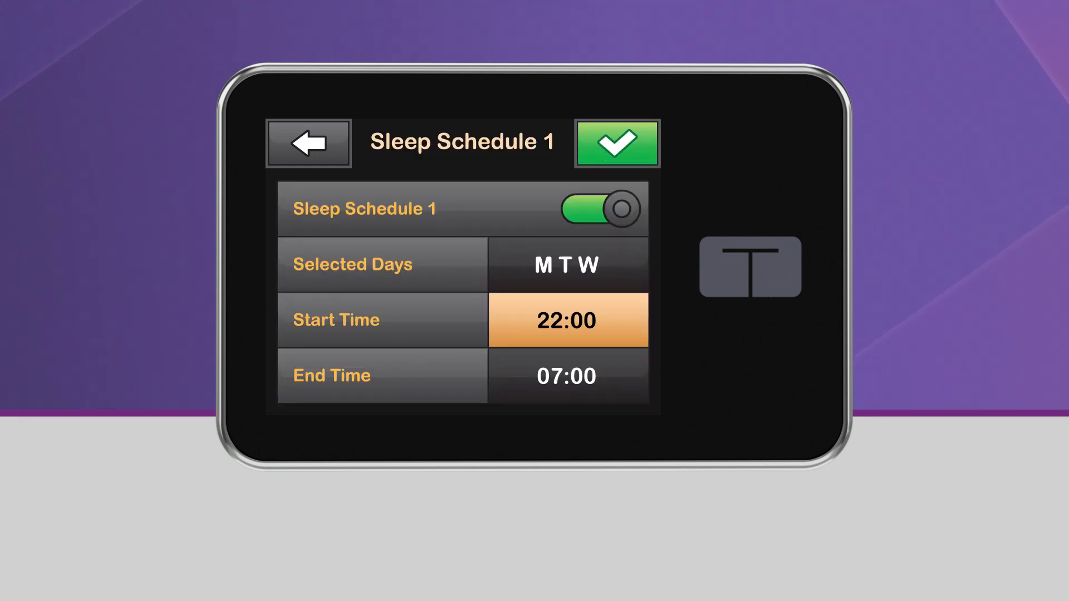
pyautogui.click(567, 375)
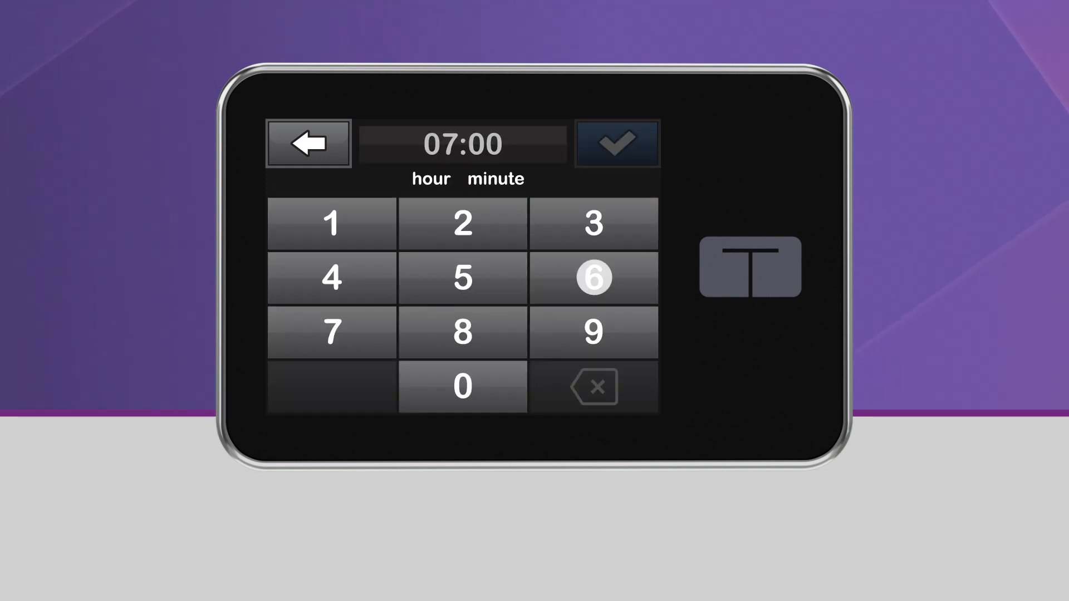
pyautogui.click(615, 144)
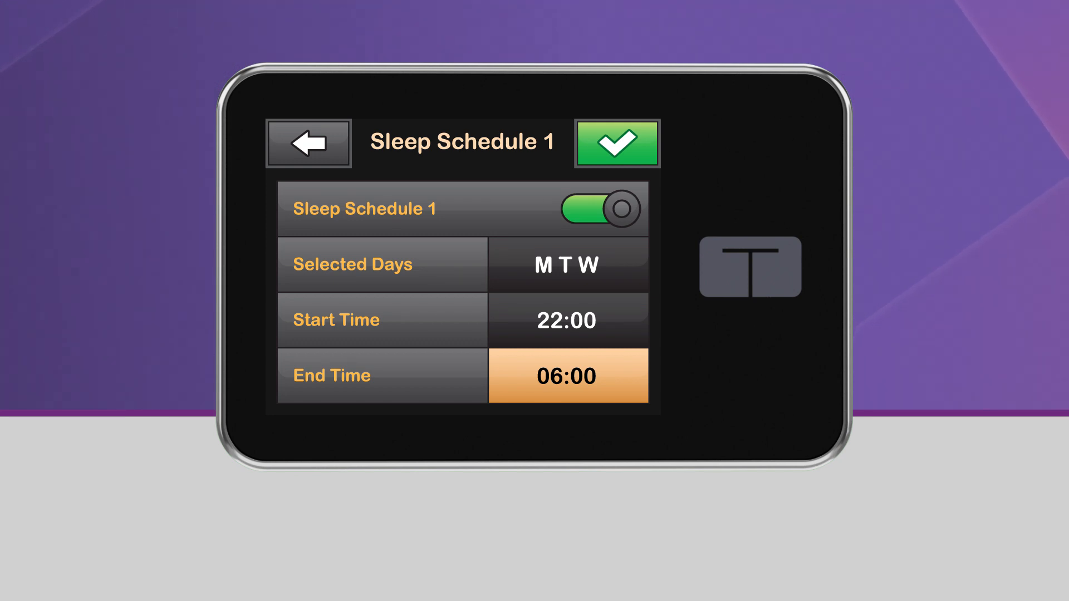
pyautogui.click(617, 144)
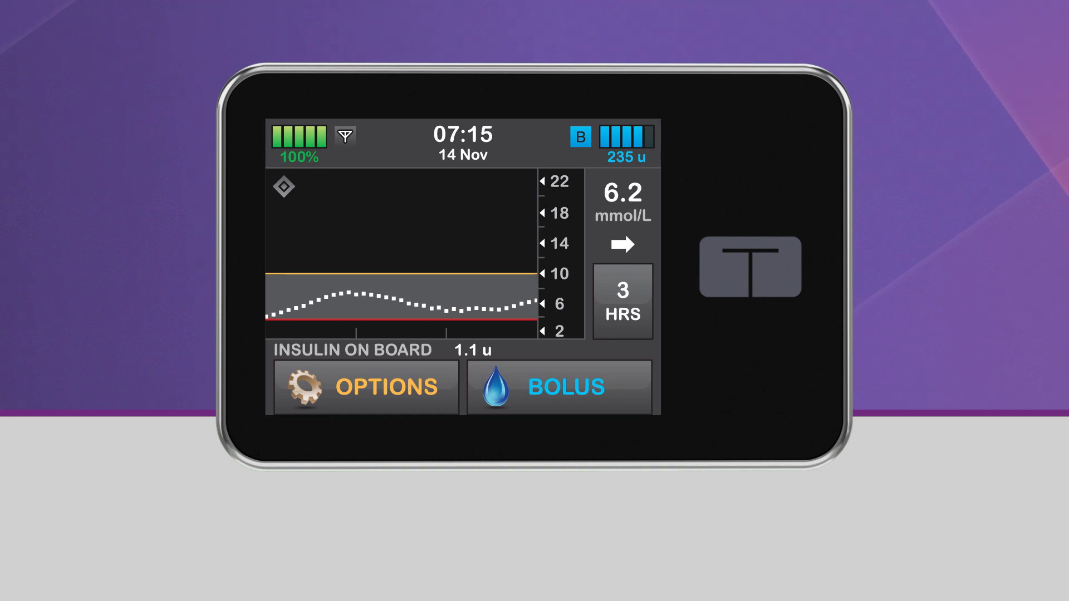
# Switch Sleep Schedule 1 off via Options > Activity > Sleep Schedules and save
pyautogui.click(366, 387)
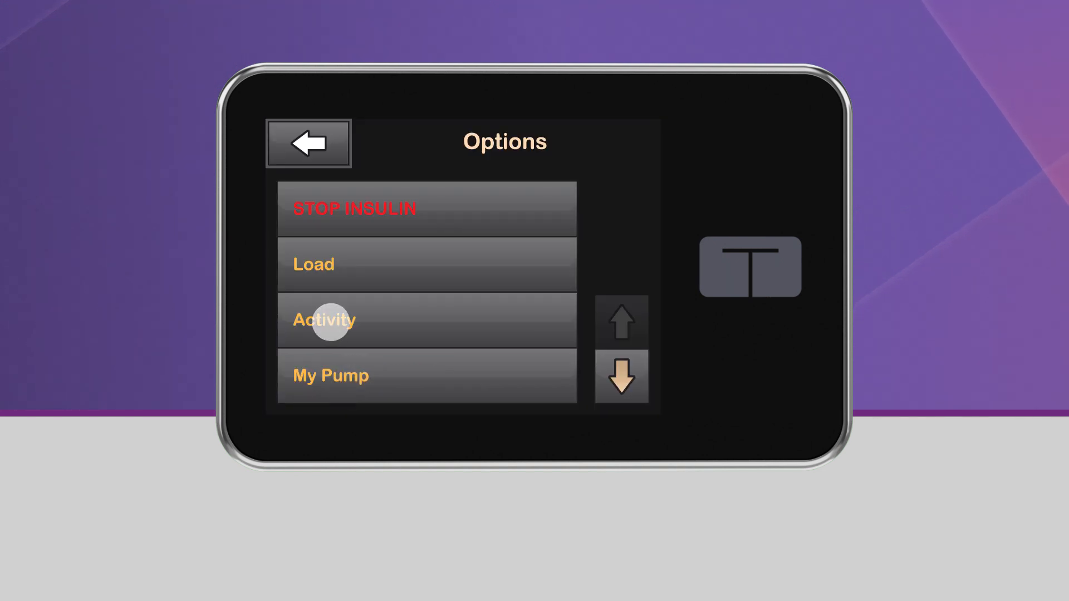
pyautogui.click(323, 319)
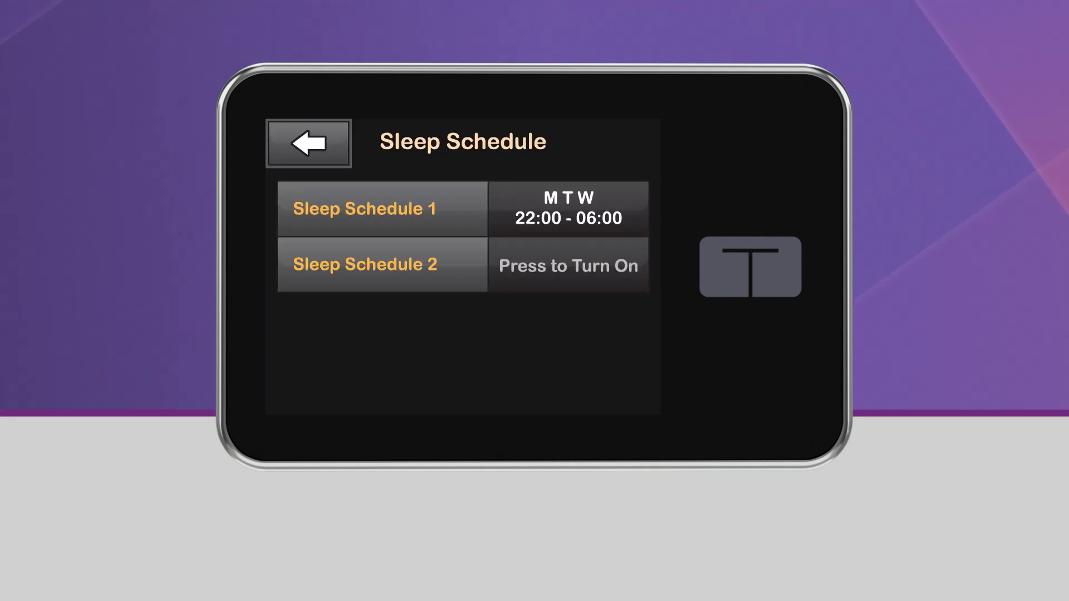
pyautogui.click(381, 208)
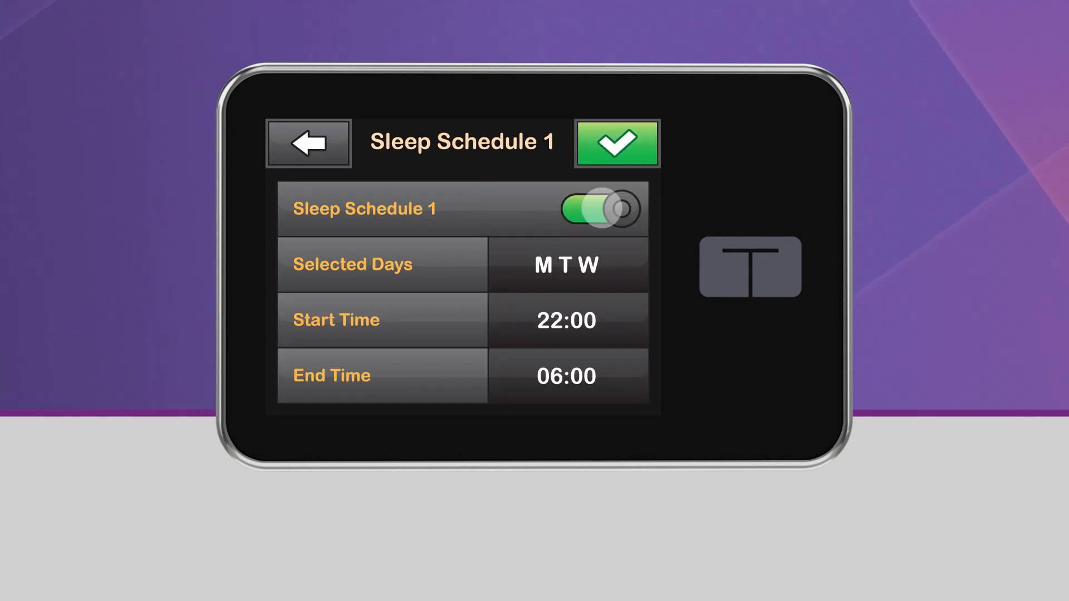
pyautogui.click(599, 208)
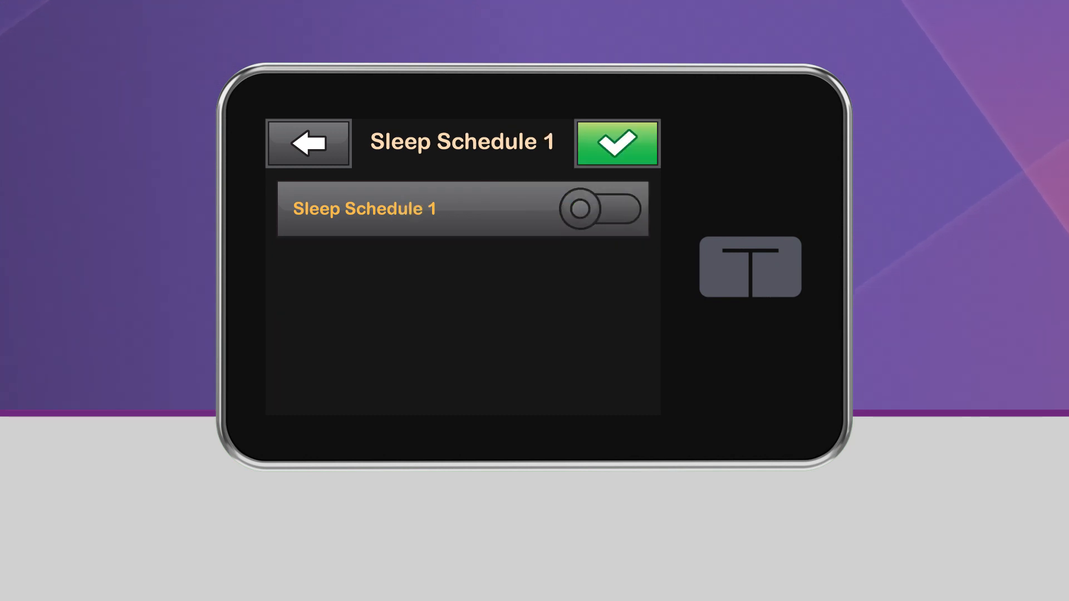
pyautogui.click(616, 143)
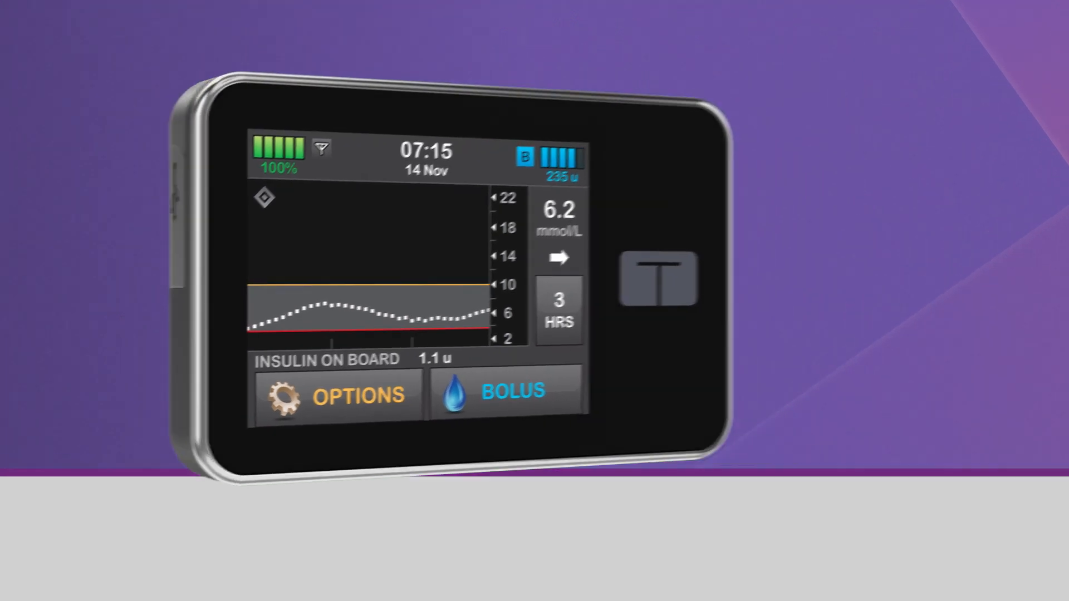